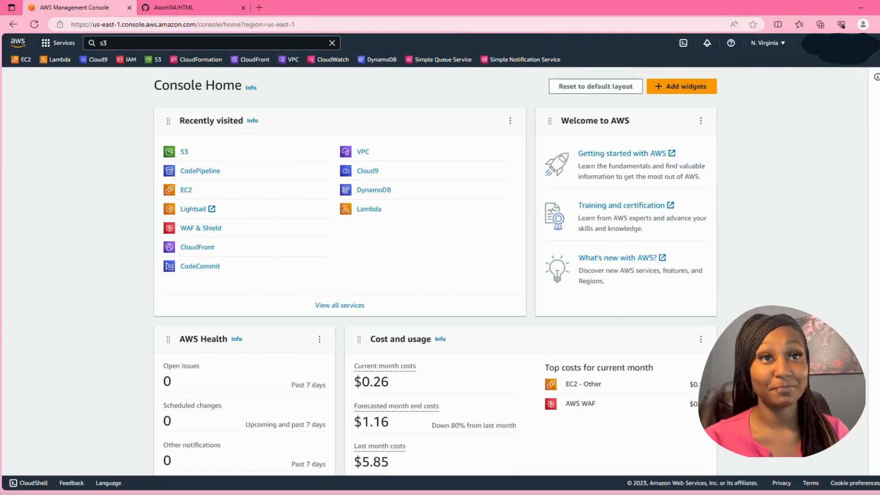
# Search for s3 and open the S3 service's bucket list
pyautogui.click(210, 42)
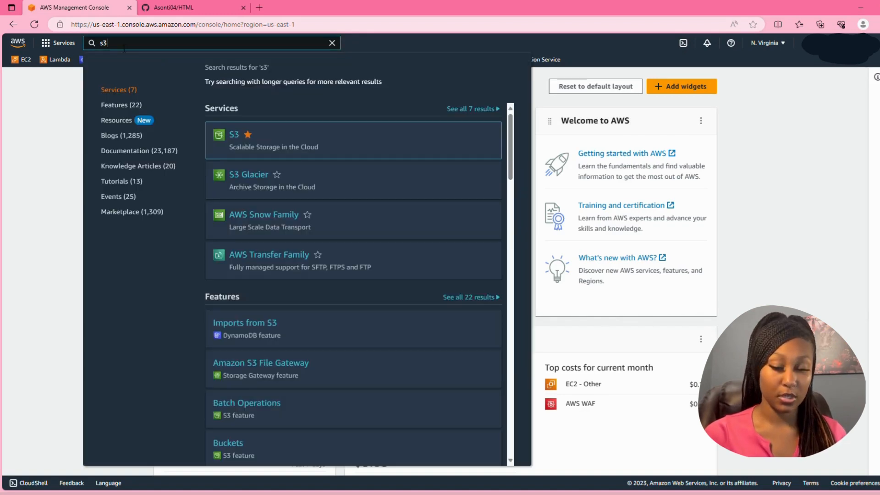
pyautogui.moveTo(235, 135)
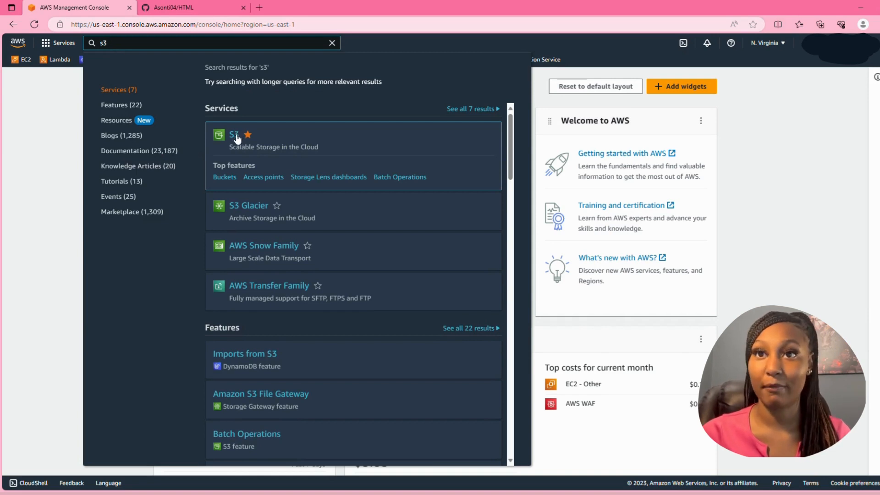
pyautogui.click(234, 135)
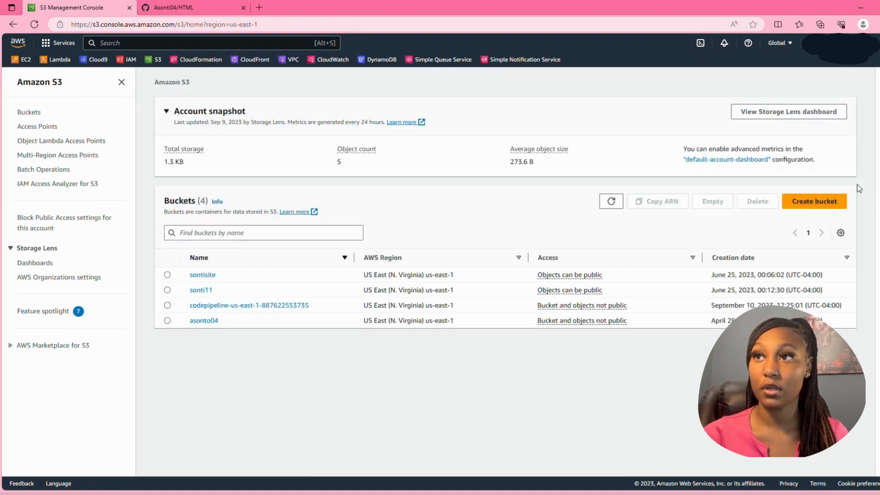
# Begin a new bucket named asonti01 and scroll to Object Ownership
pyautogui.click(813, 201)
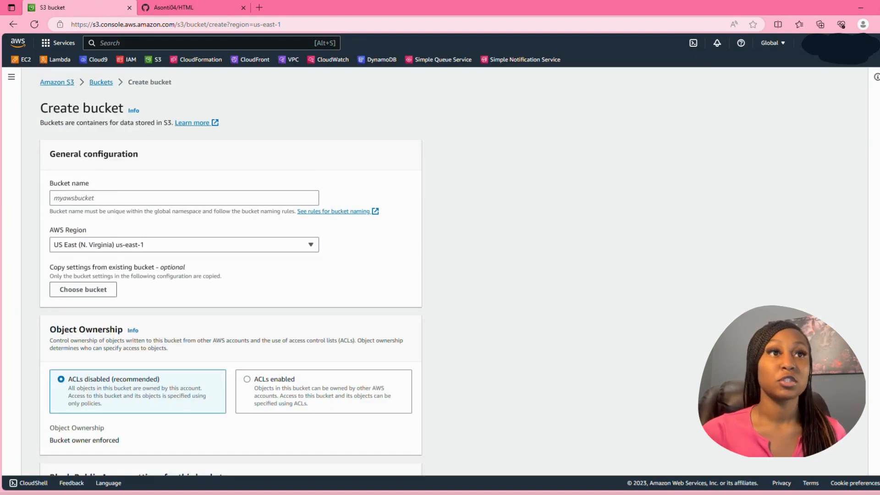
pyautogui.click(183, 198)
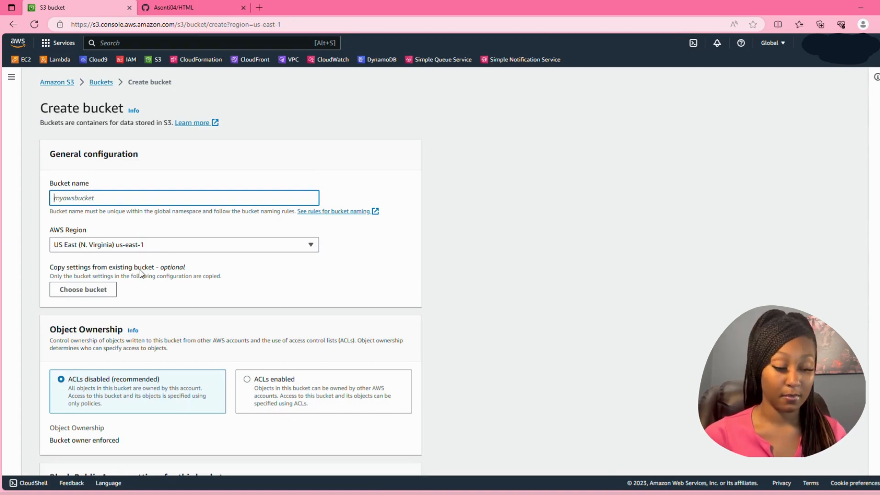
pyautogui.write('asont')
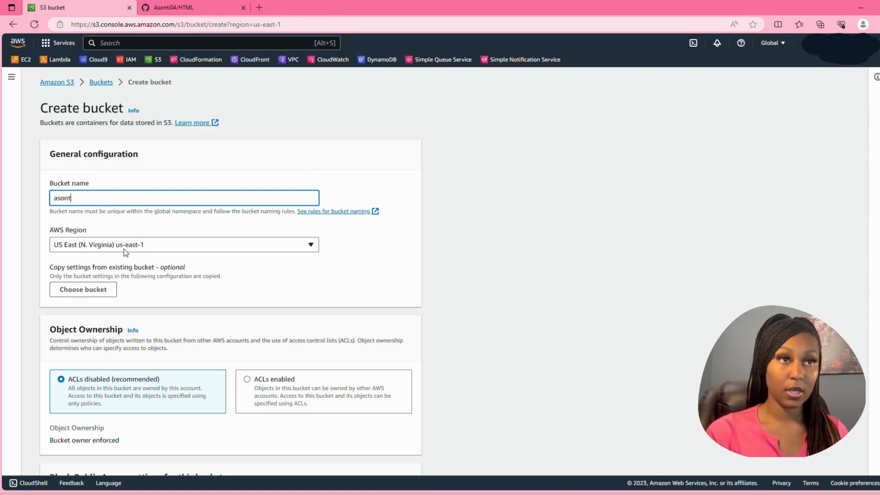
pyautogui.write('i01')
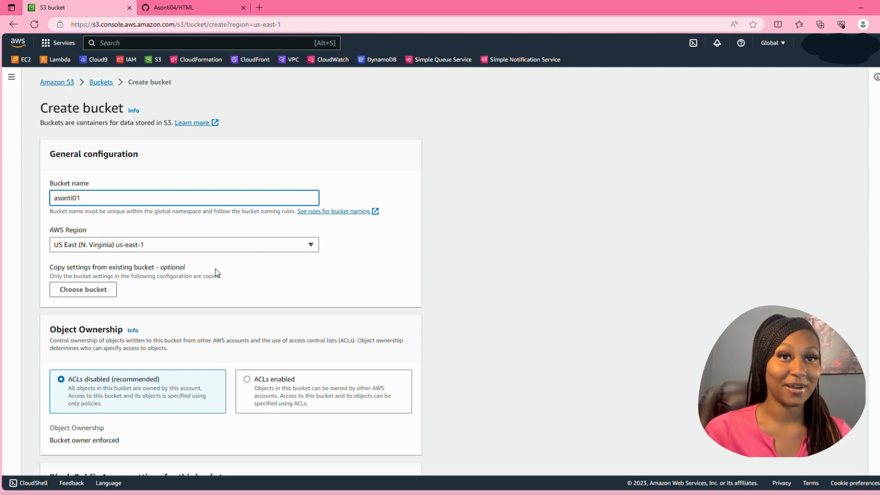
pyautogui.scroll(-3)
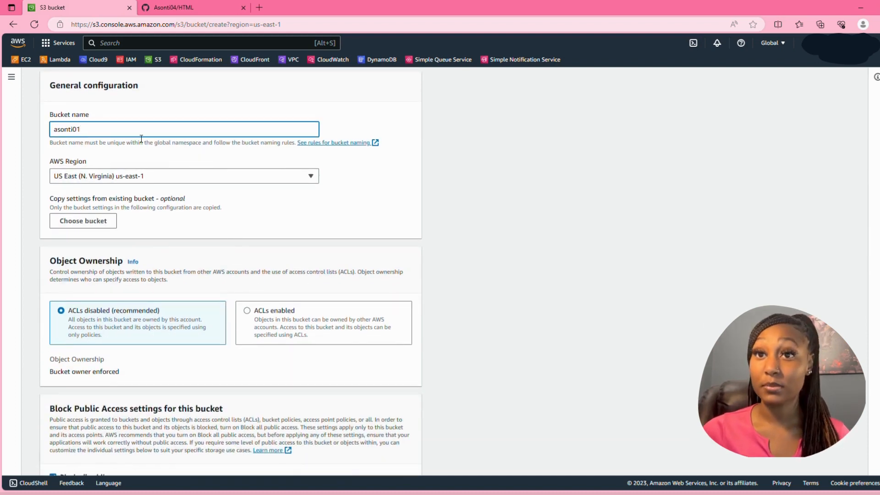
pyautogui.moveTo(222, 166)
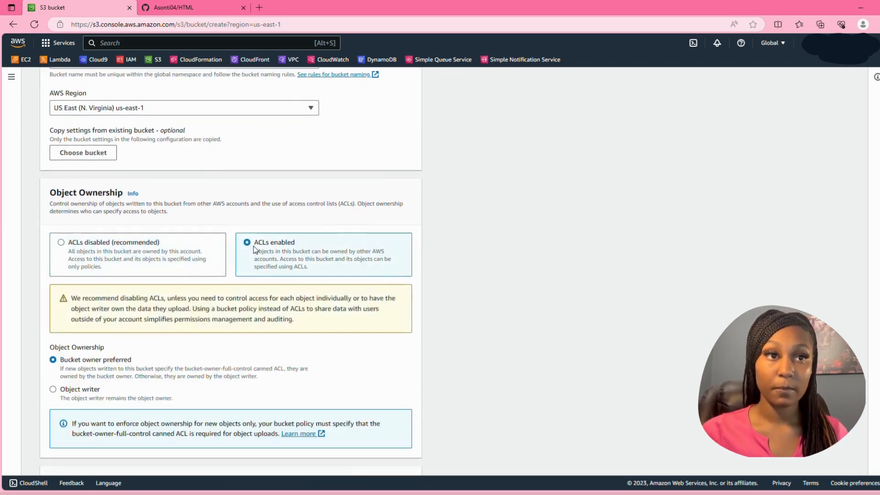
# Turn off Block all public access, acknowledge the risk, and create asonti01
pyautogui.scroll(-3)
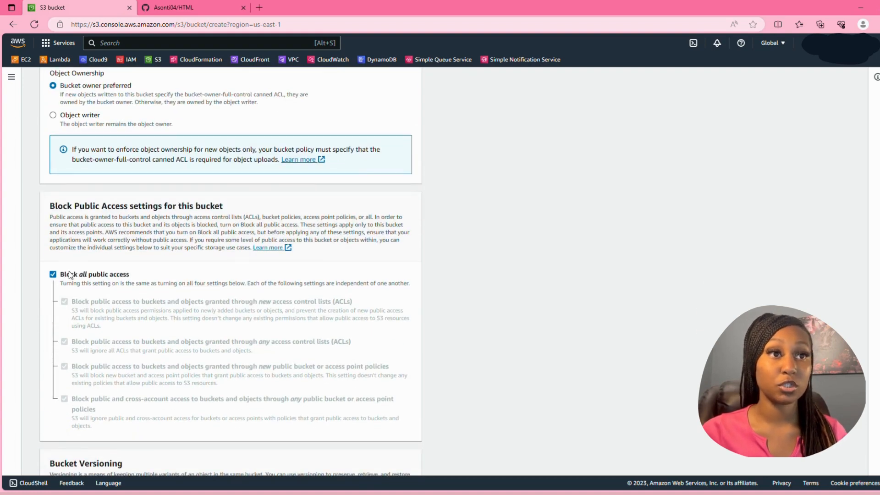
pyautogui.click(53, 274)
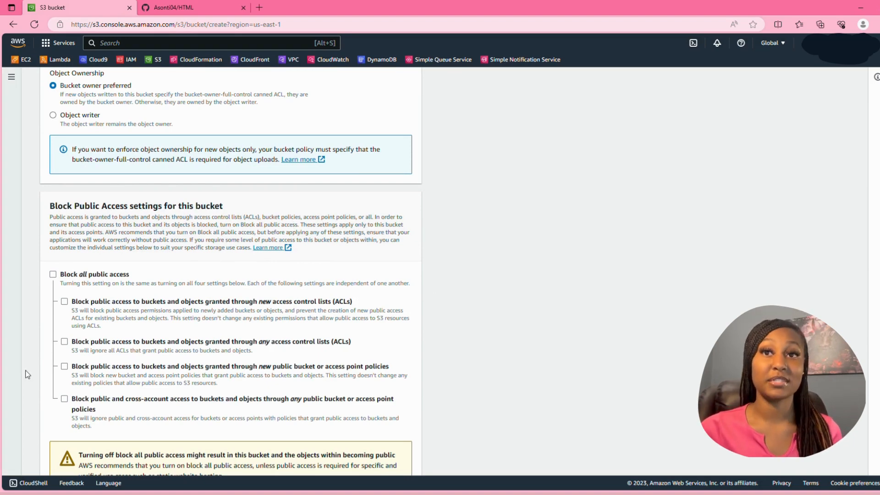
pyautogui.scroll(-3)
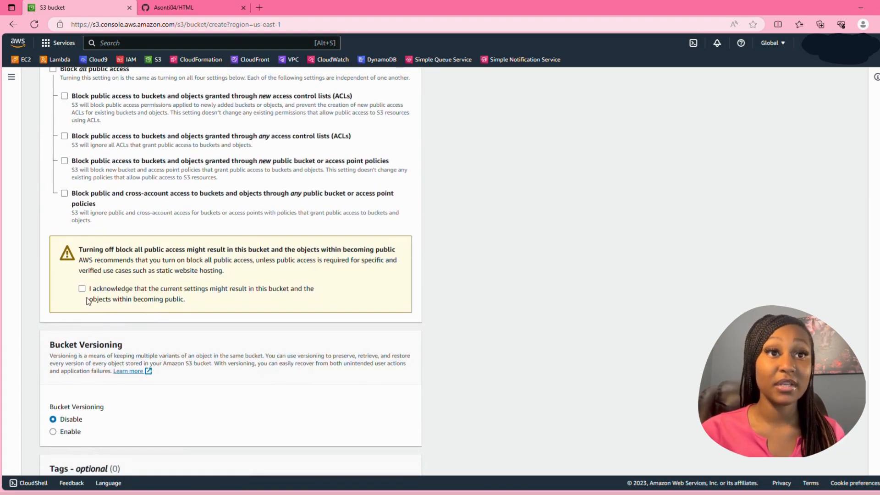
pyautogui.click(82, 288)
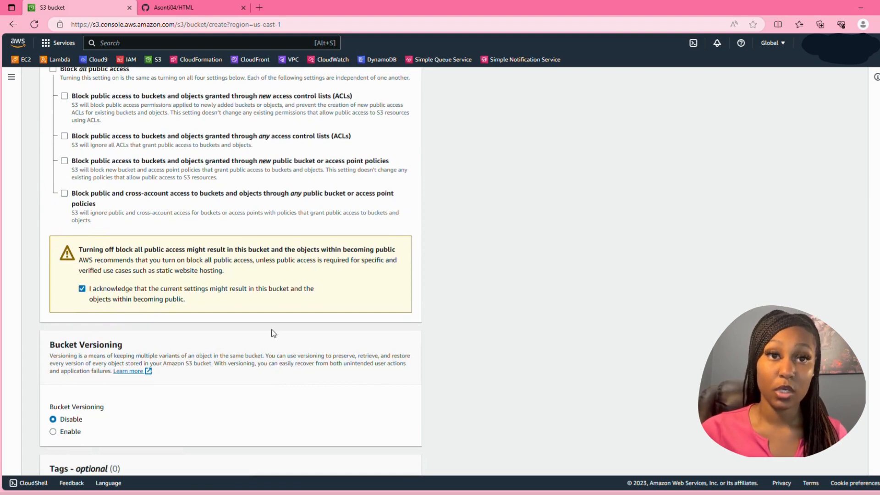
pyautogui.scroll(-3)
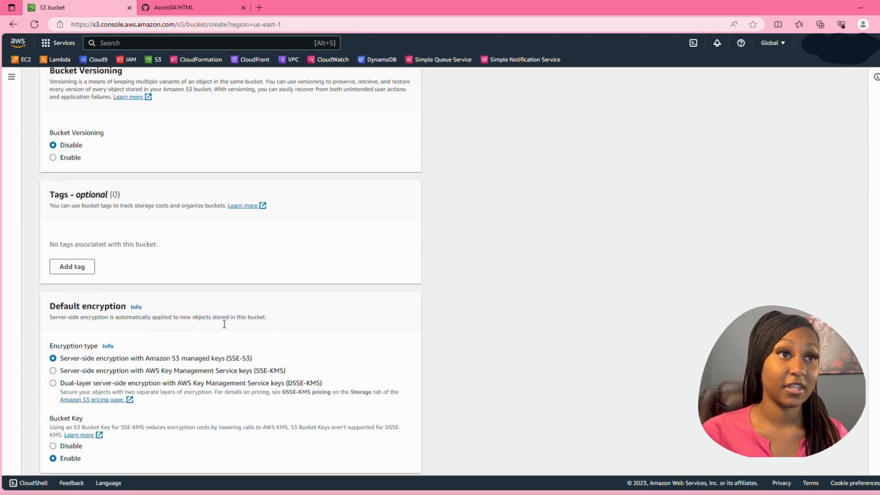
pyautogui.scroll(-3)
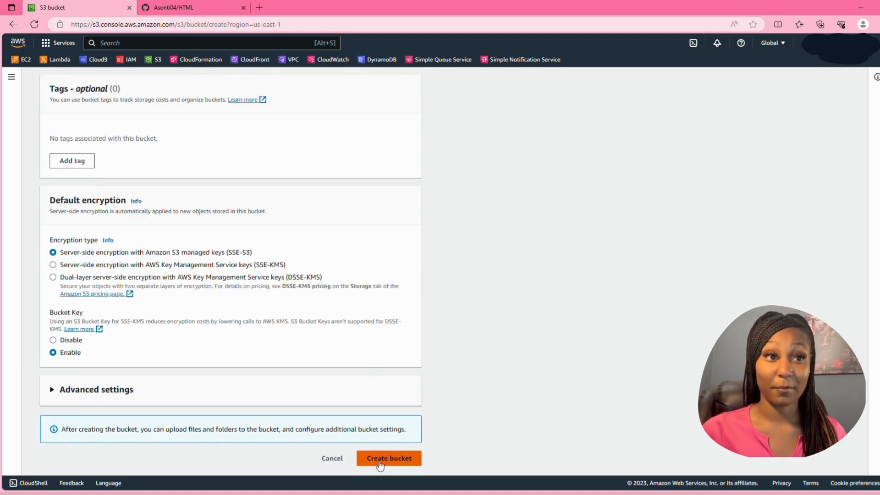
pyautogui.click(388, 457)
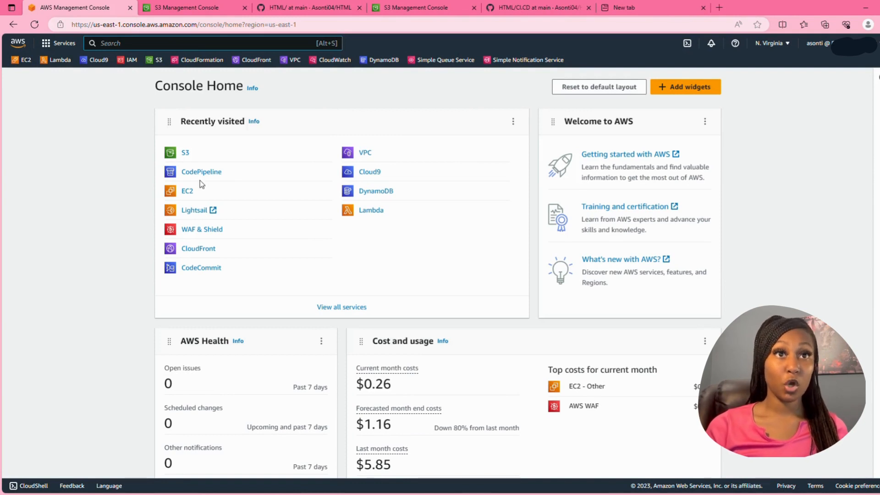
# Search codepipeline, open CodePipeline, and launch the Create pipeline wizard
pyautogui.write('codepipeline')
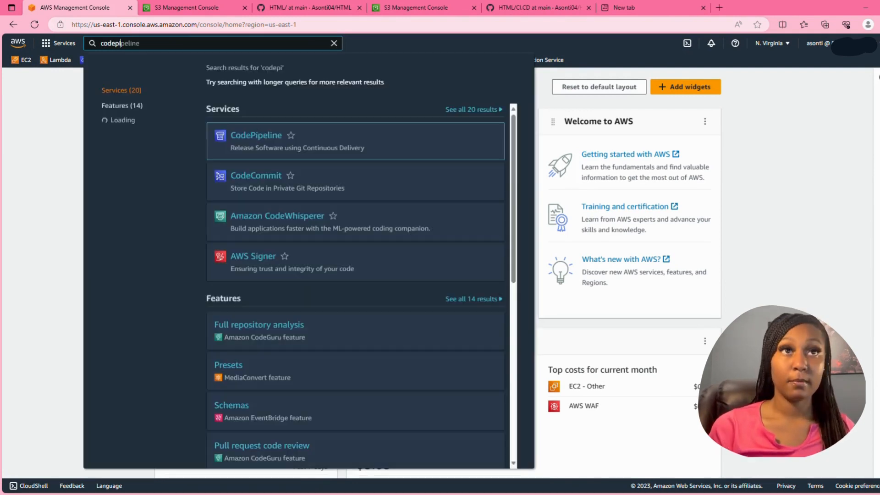
pyautogui.click(256, 135)
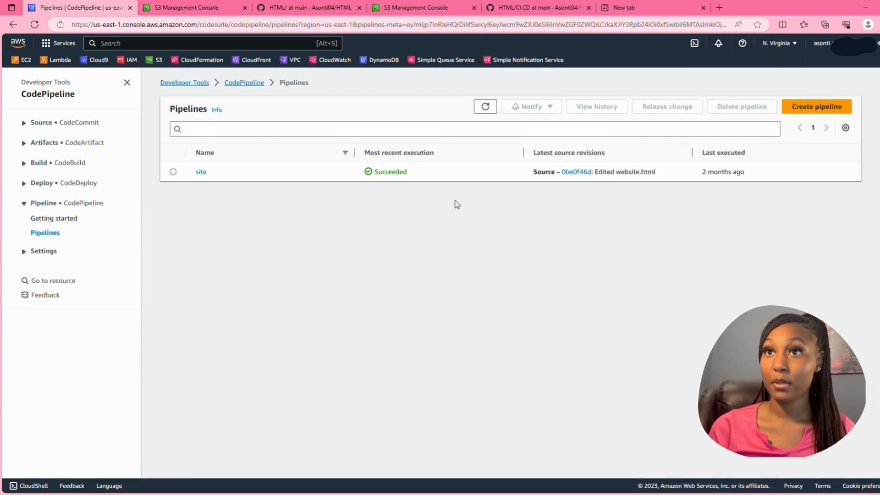
pyautogui.click(816, 106)
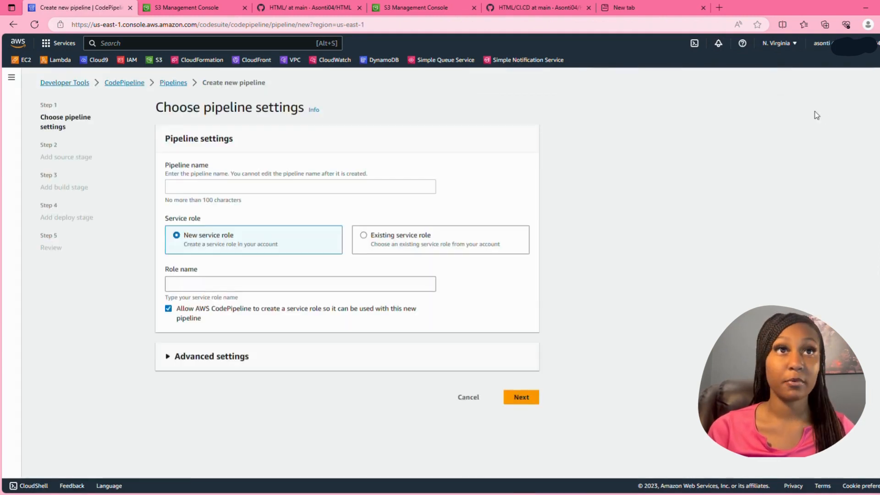
# Name the pipeline cicd-site with an existing service role and continue
pyautogui.click(299, 187)
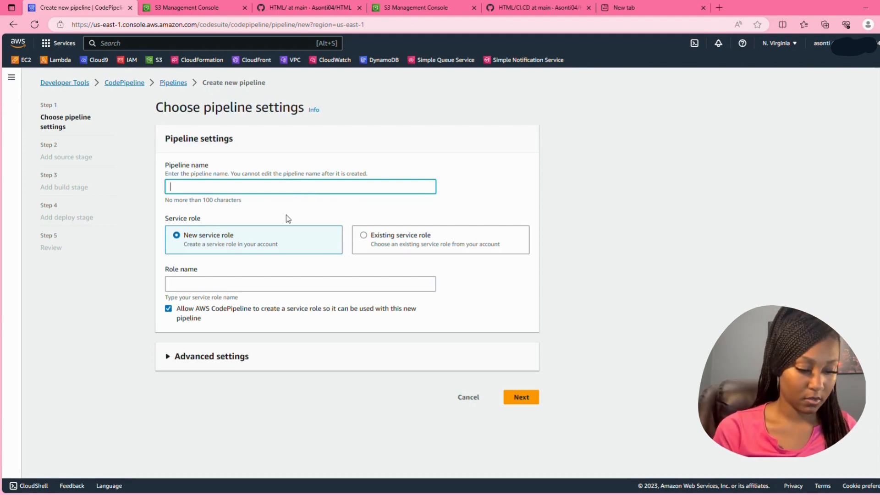
pyautogui.write('cicd-')
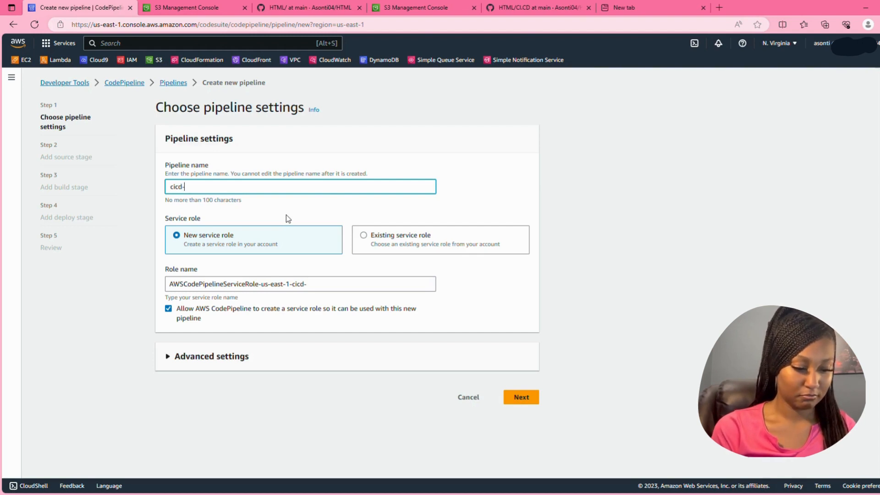
pyautogui.write('site')
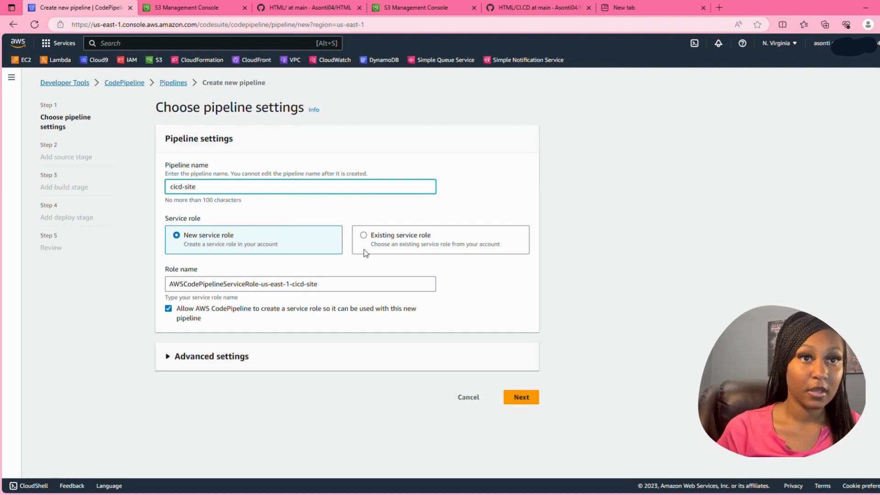
pyautogui.click(364, 234)
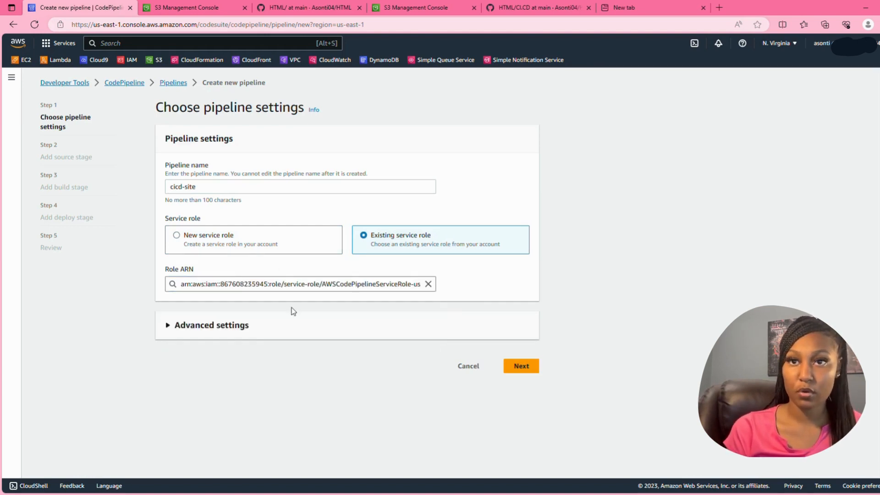
pyautogui.click(519, 365)
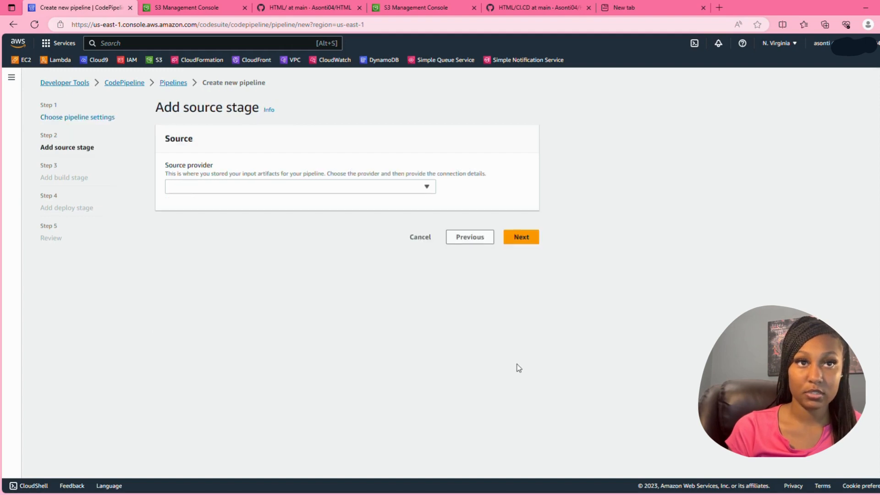
# Use GitHub (Version 1) as the source with repository Asonti04/HTML
pyautogui.click(299, 186)
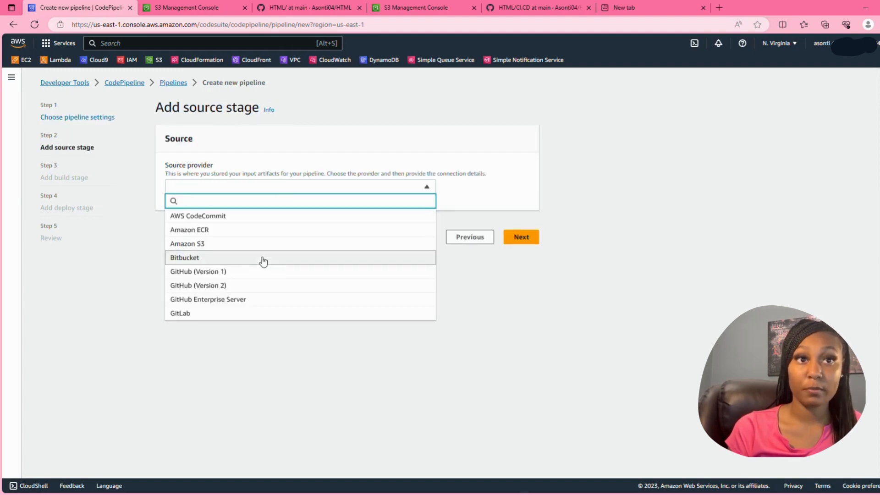
pyautogui.click(197, 271)
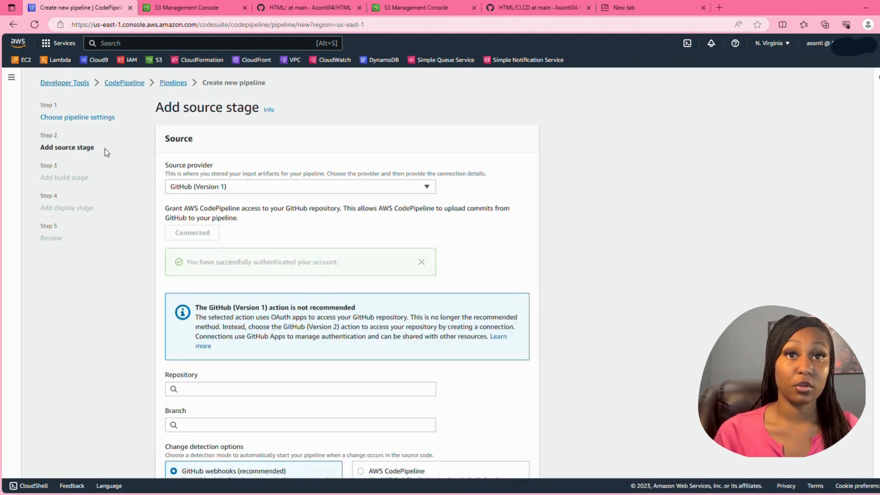
pyautogui.scroll(-3)
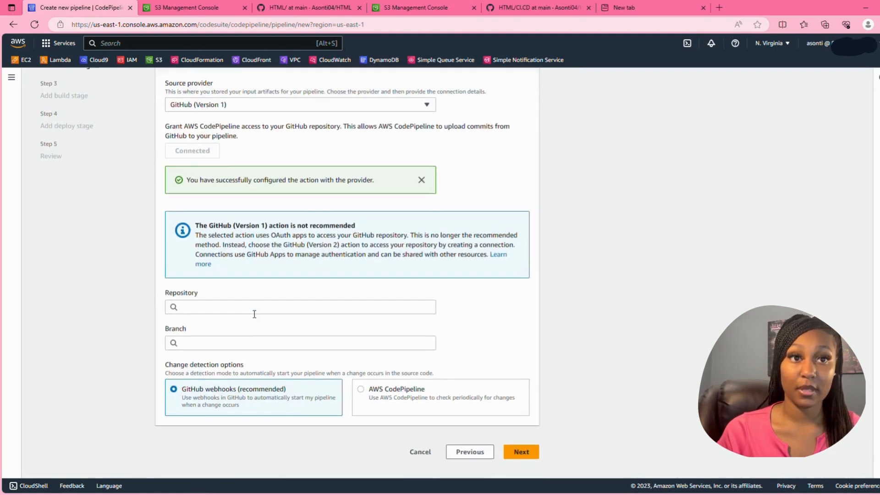
pyautogui.click(300, 306)
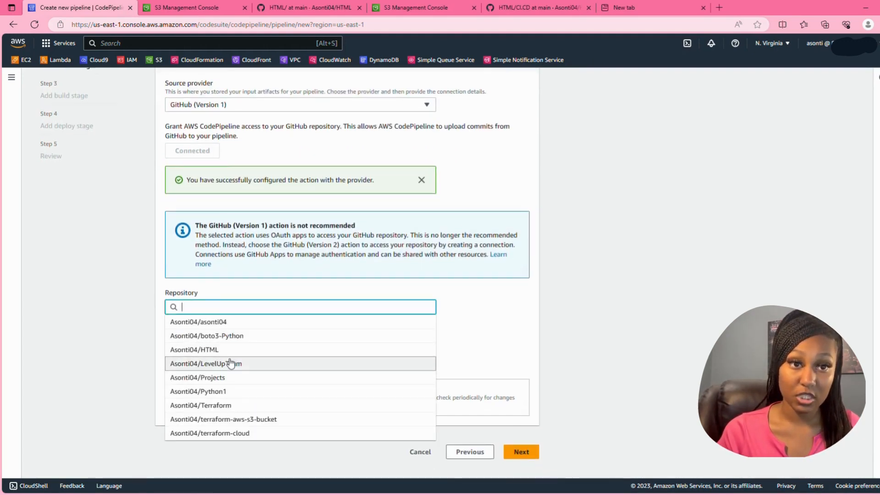
pyautogui.click(194, 349)
pyautogui.write('main')
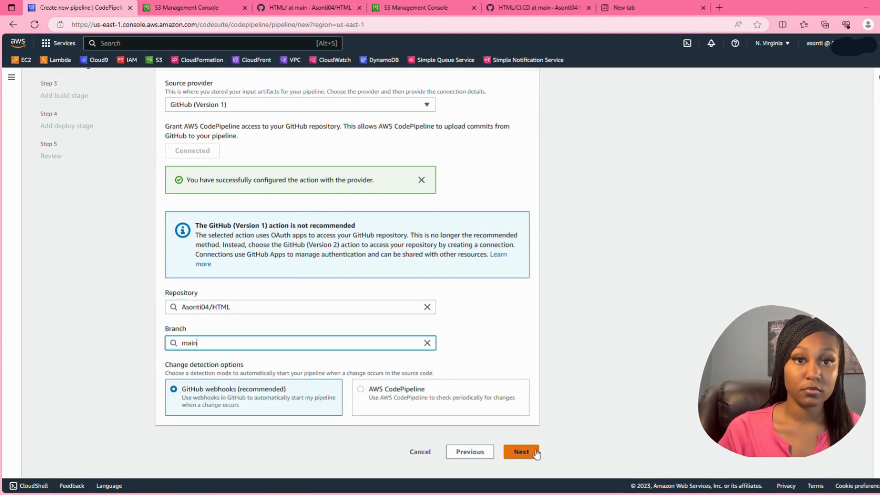
pyautogui.moveTo(543, 455)
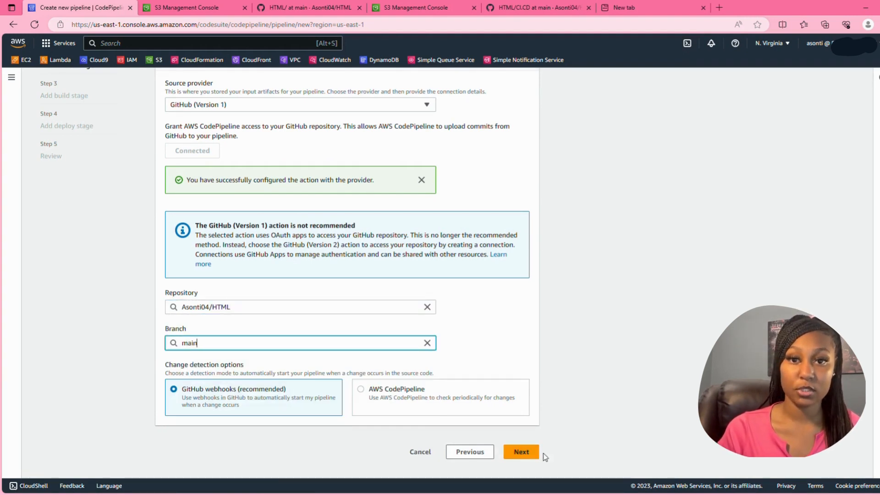
# Continue past the source stage and skip the build stage
pyautogui.click(520, 452)
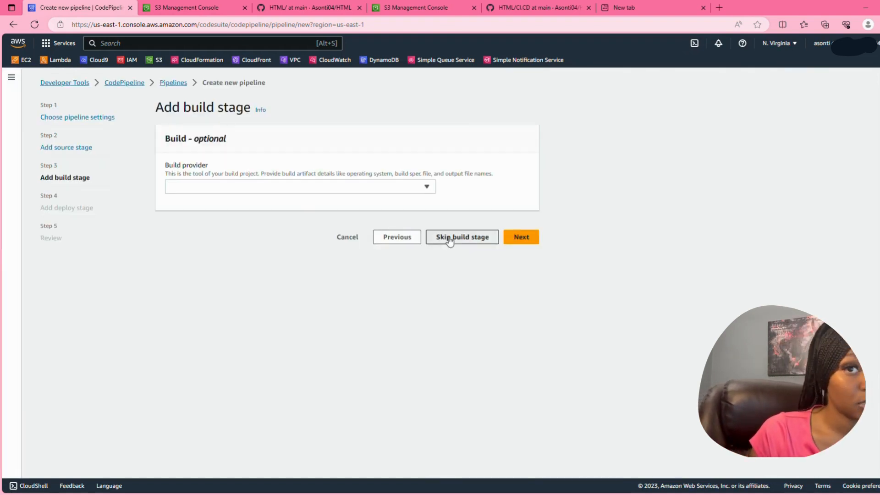
pyautogui.click(462, 236)
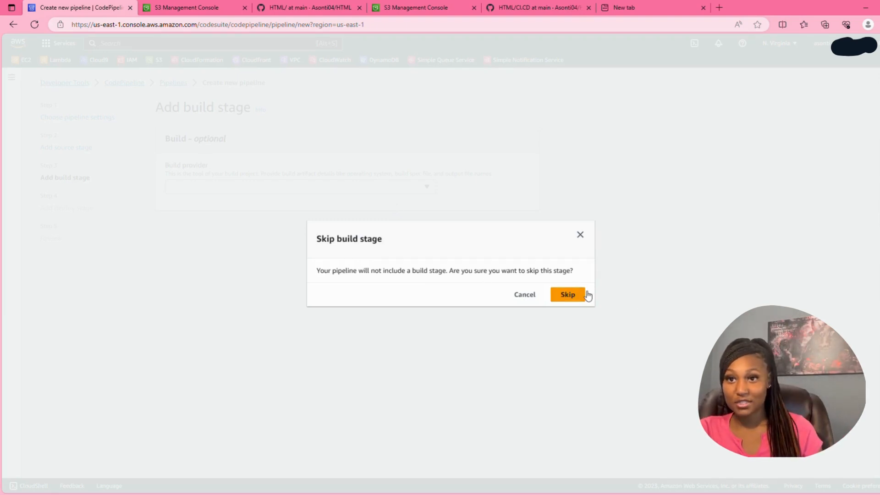
pyautogui.click(567, 294)
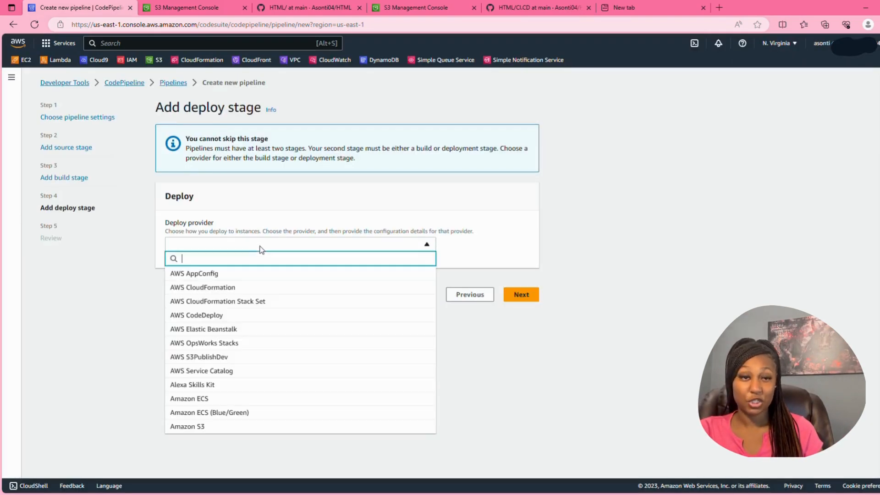
# Deploy to Amazon S3 bucket asonti01 with extraction before deploy, then go to review
pyautogui.click(187, 426)
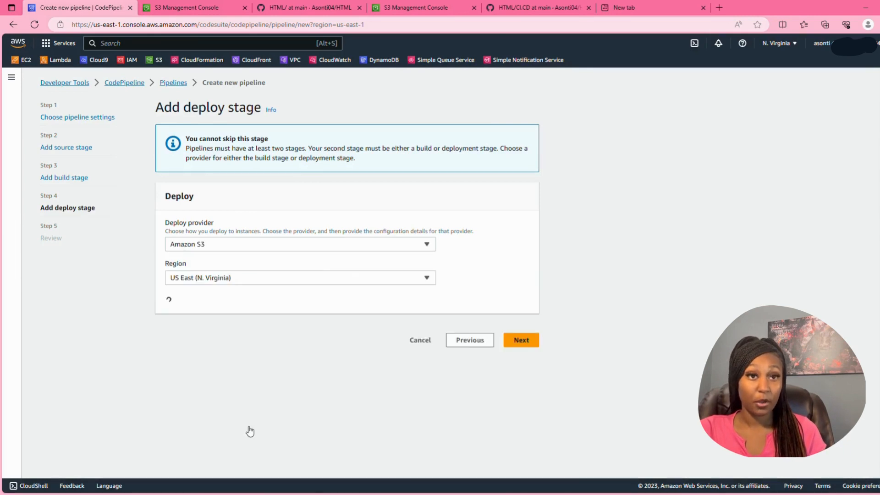
pyautogui.click(300, 313)
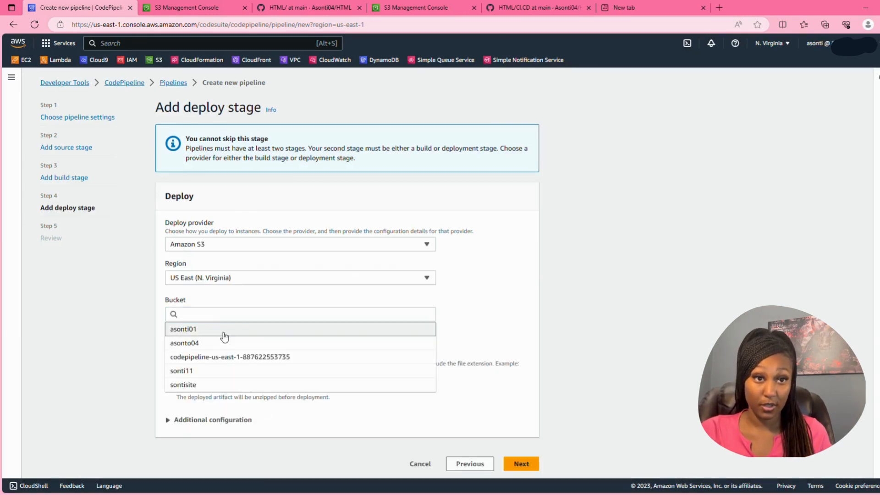
pyautogui.click(182, 329)
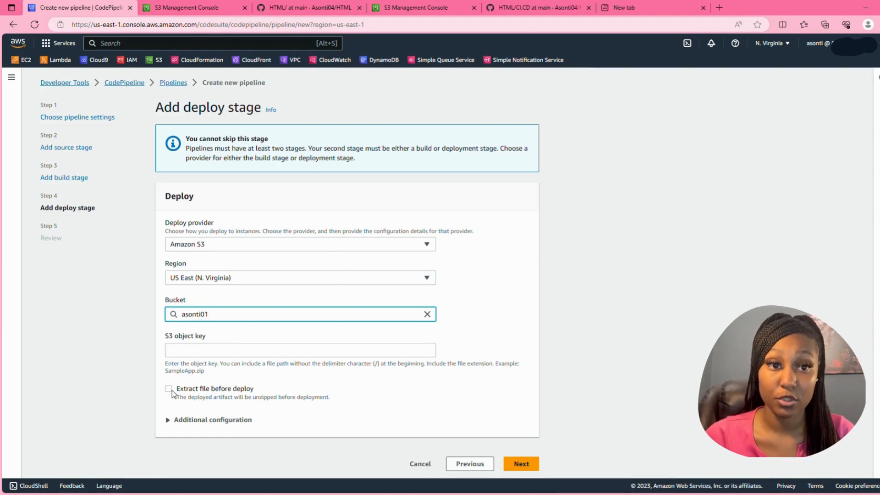
pyautogui.click(168, 387)
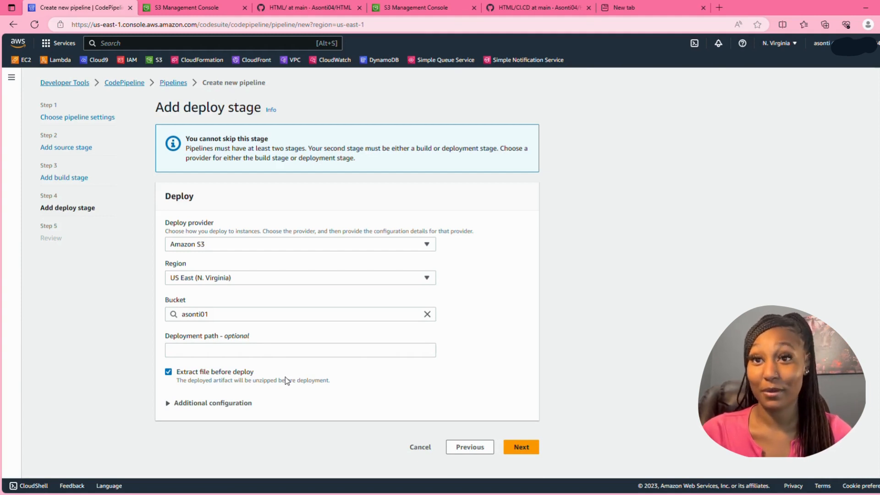
pyautogui.moveTo(220, 377)
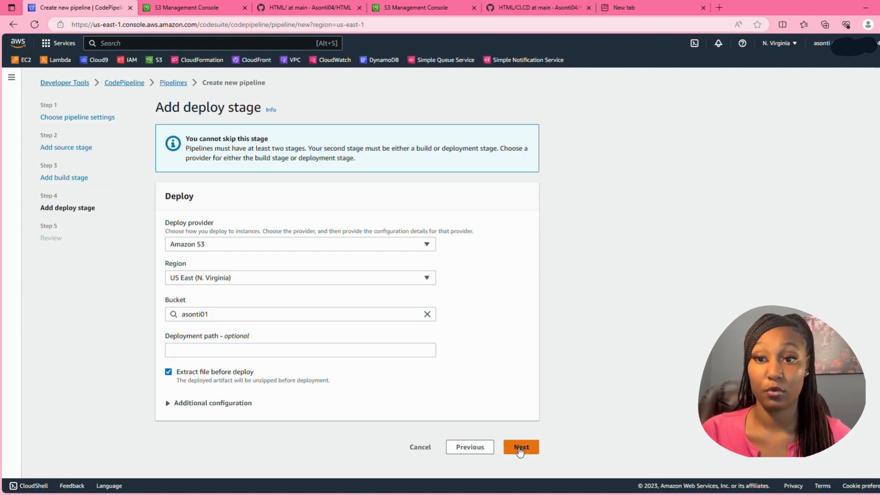
pyautogui.click(519, 447)
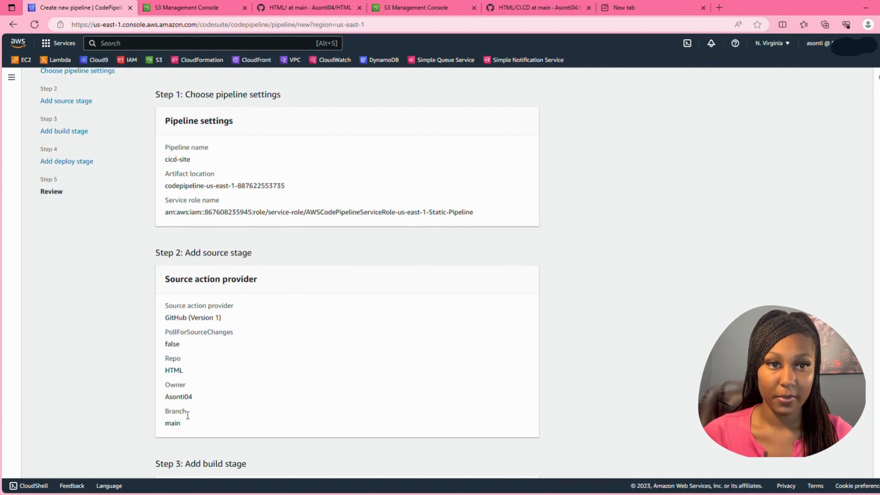
# Review the settings and create the cicd-site pipeline
pyautogui.scroll(-3)
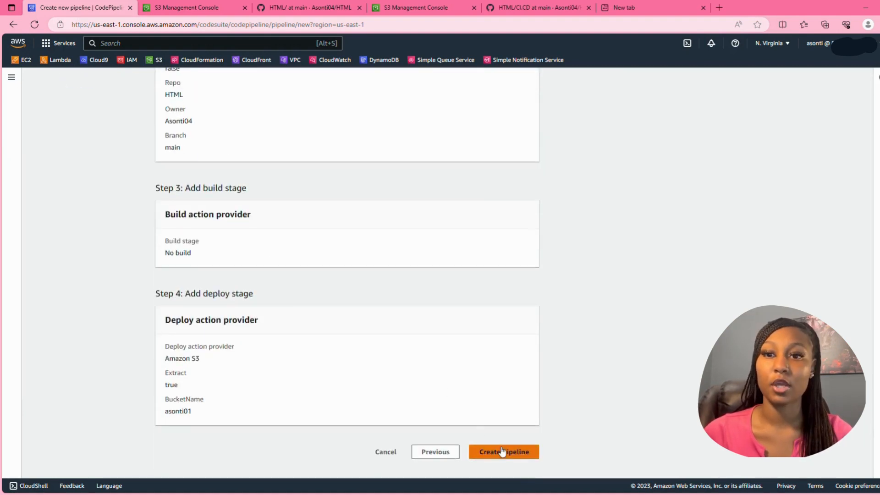
pyautogui.click(503, 451)
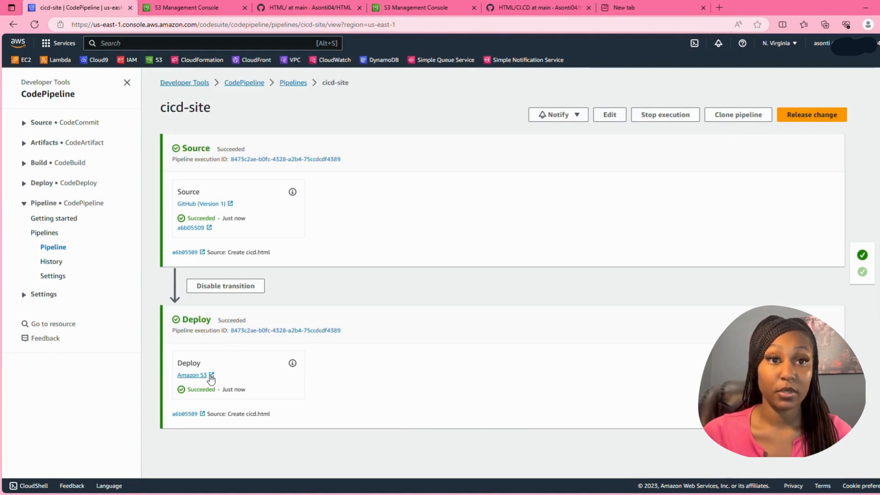
# Go to bucket asonti01 from the Deploy stage and open cicd.html
pyautogui.click(192, 375)
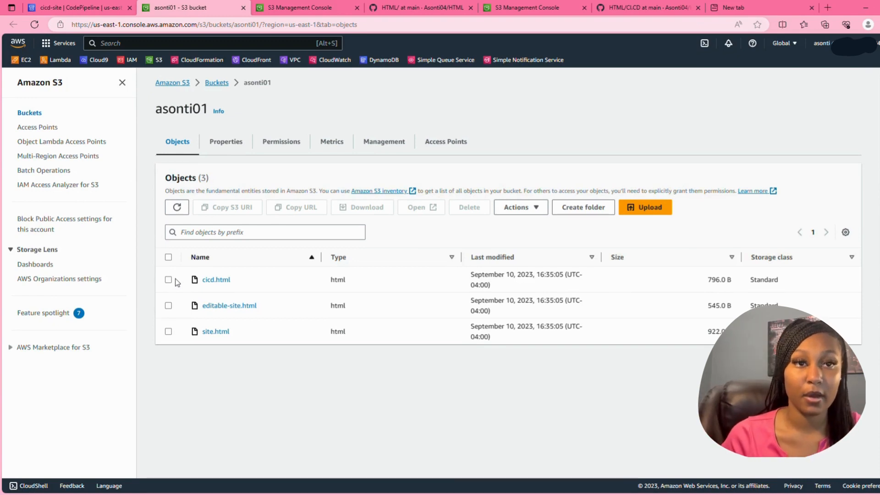
pyautogui.click(168, 279)
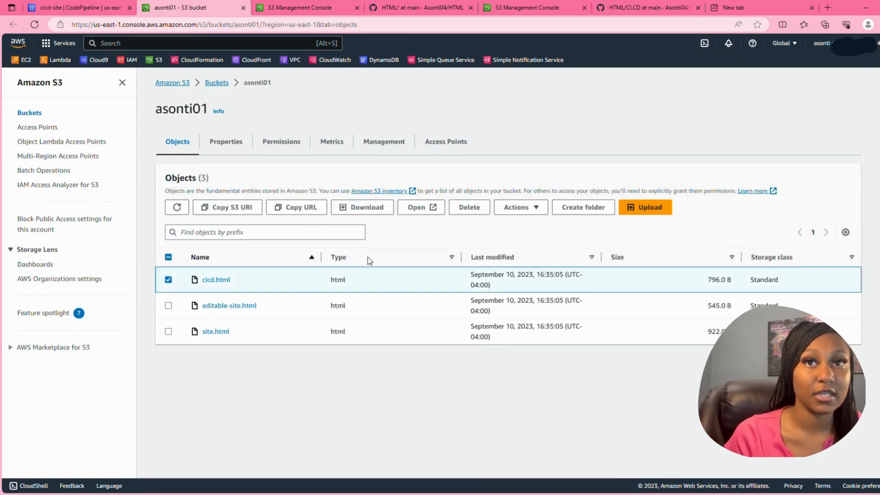
pyautogui.click(420, 207)
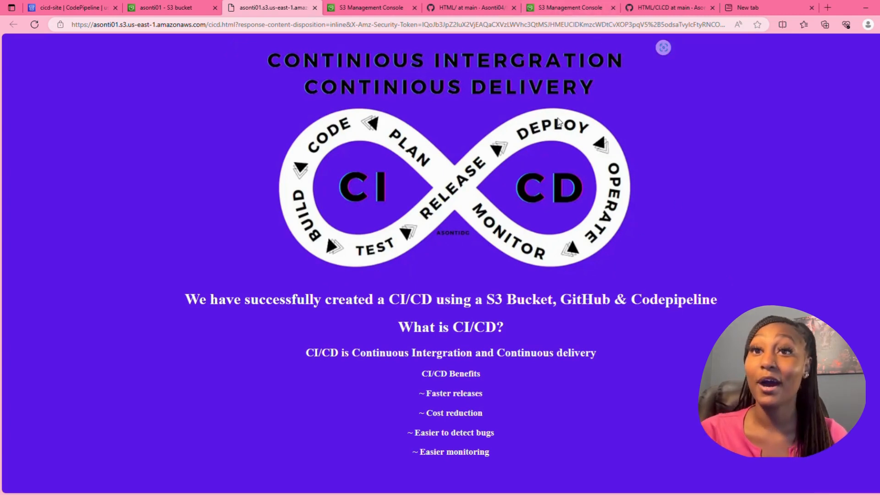
pyautogui.moveTo(530, 155)
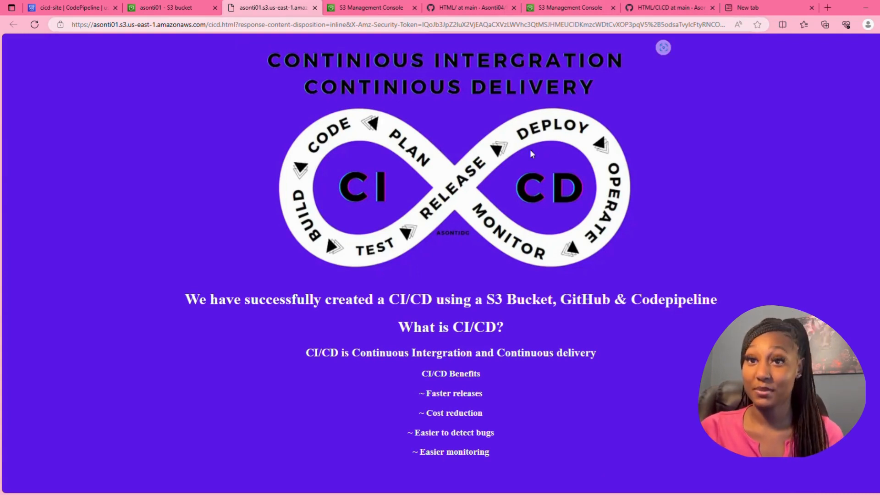
pyautogui.moveTo(600, 254)
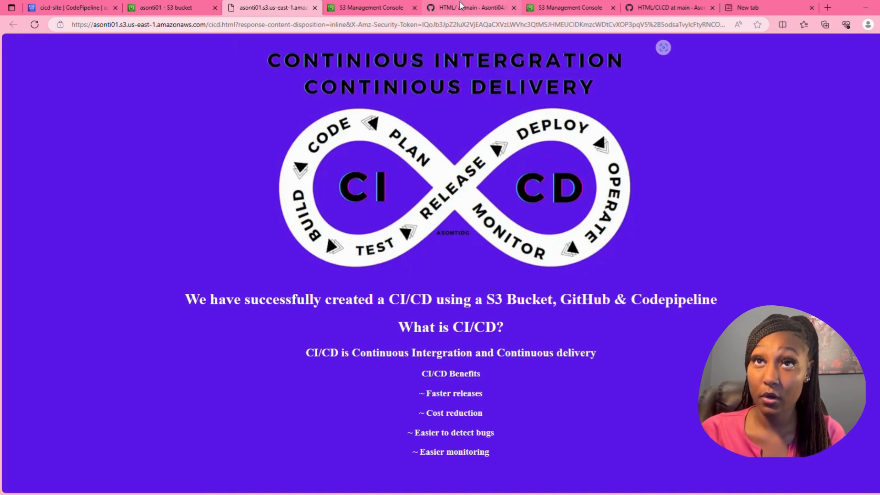
# Open cicd.html in the GitHub HTML repo and commit the edit to main
pyautogui.click(463, 7)
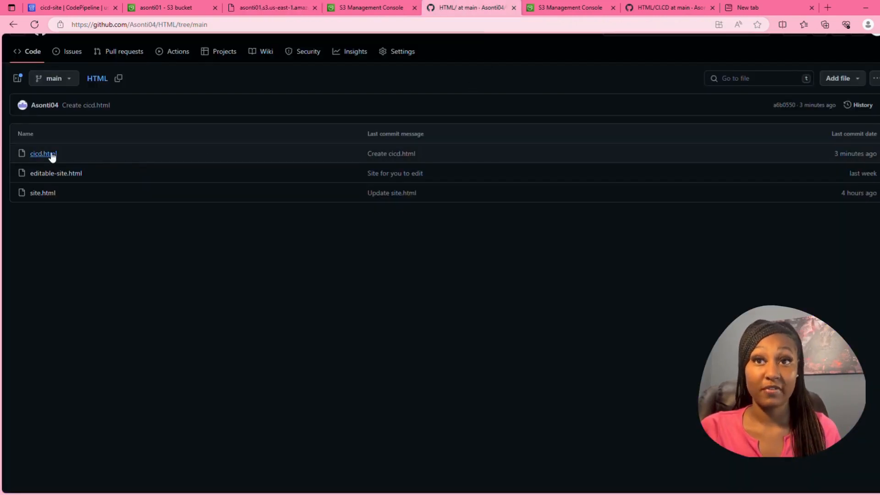
pyautogui.click(43, 153)
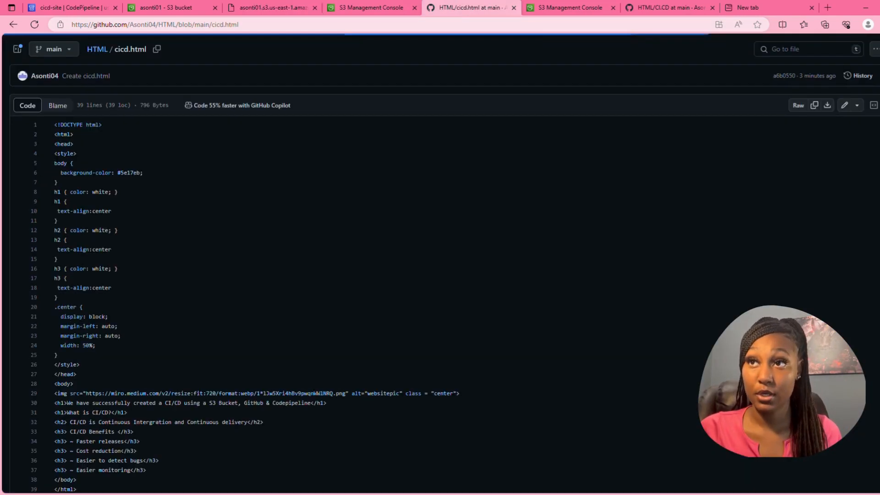
pyautogui.moveTo(847, 106)
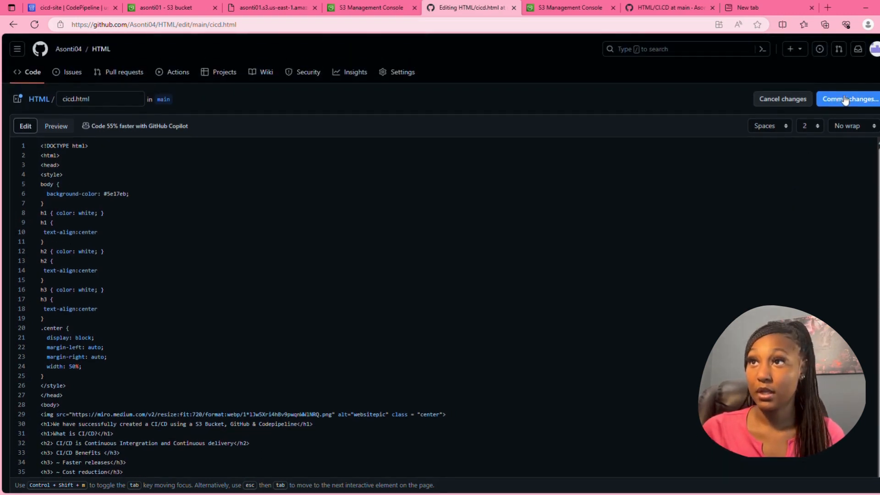
pyautogui.click(848, 99)
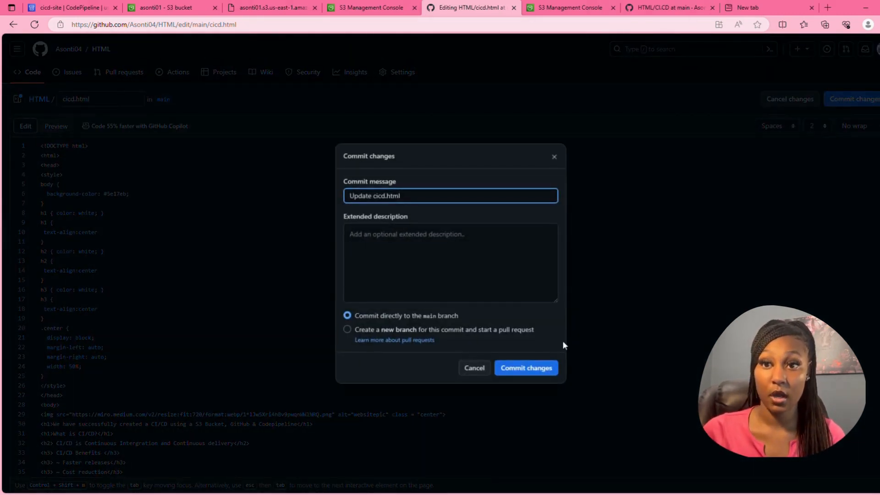
pyautogui.click(525, 368)
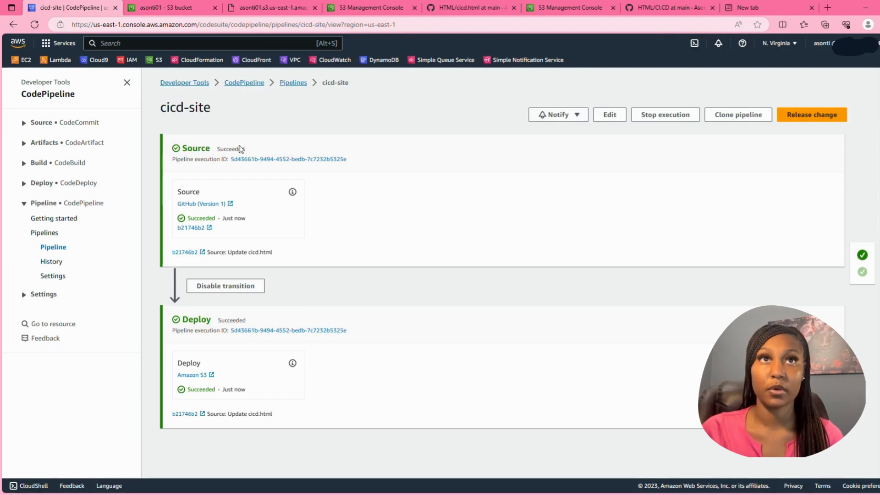
# Confirm the cicd-site pipeline's Source and Deploy stages succeeded for the 'Update cicd.html' change
pyautogui.click(271, 8)
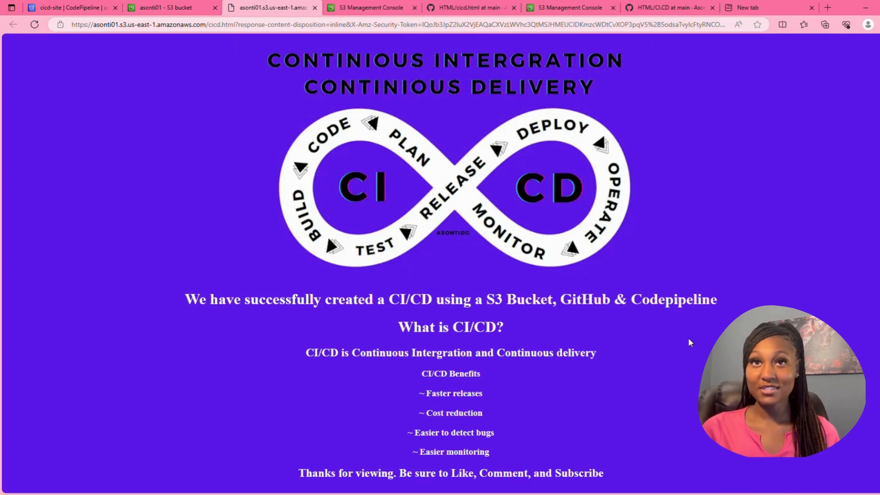
pyautogui.moveTo(672, 388)
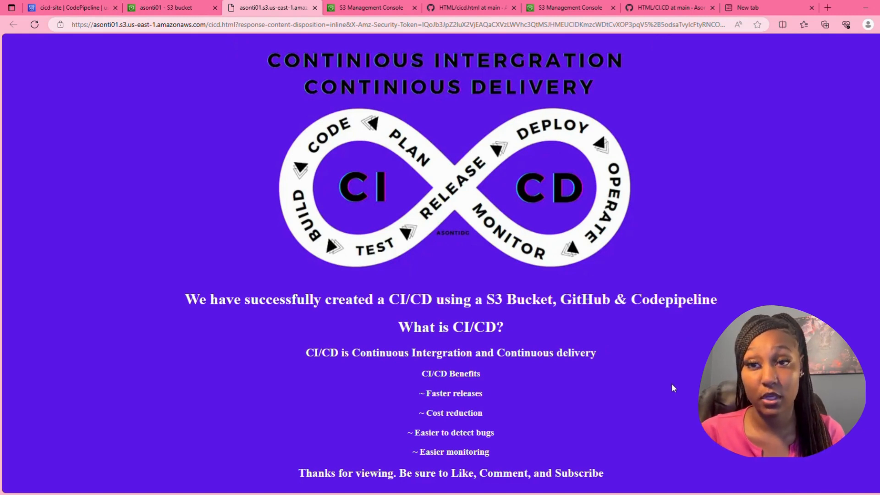